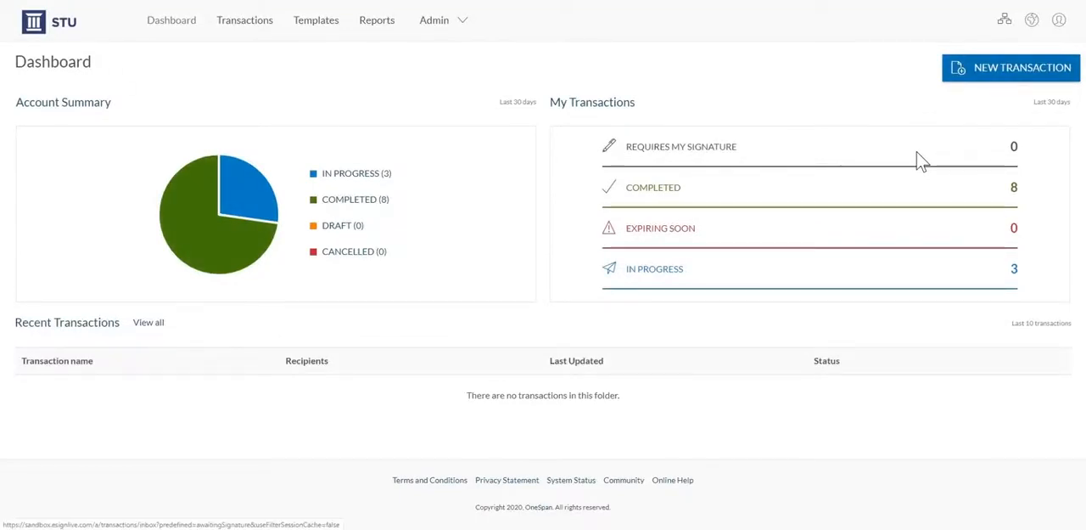
Start a new transaction and name it 'Insurance Form'
left_click(1010, 68)
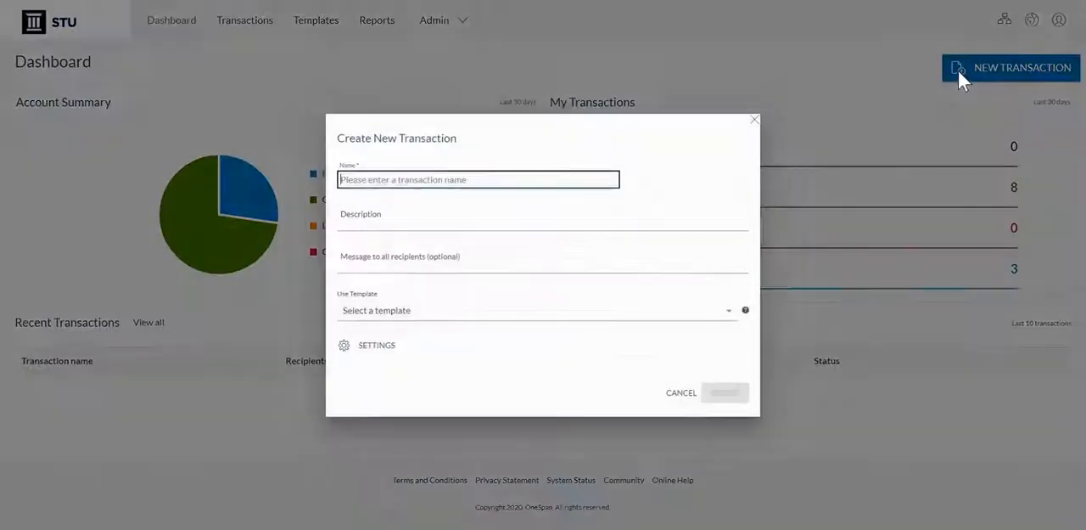
type("Insurance Form")
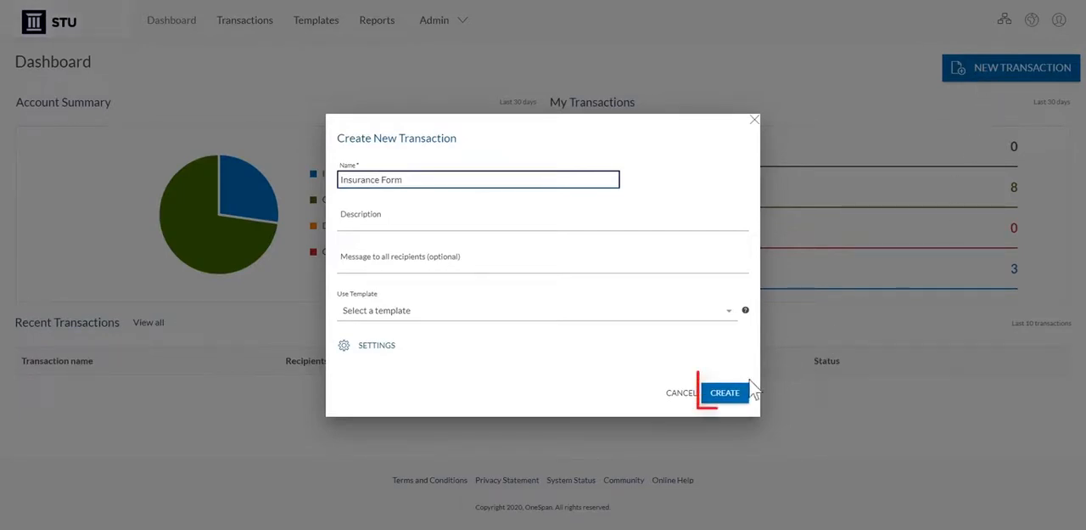
left_click(725, 392)
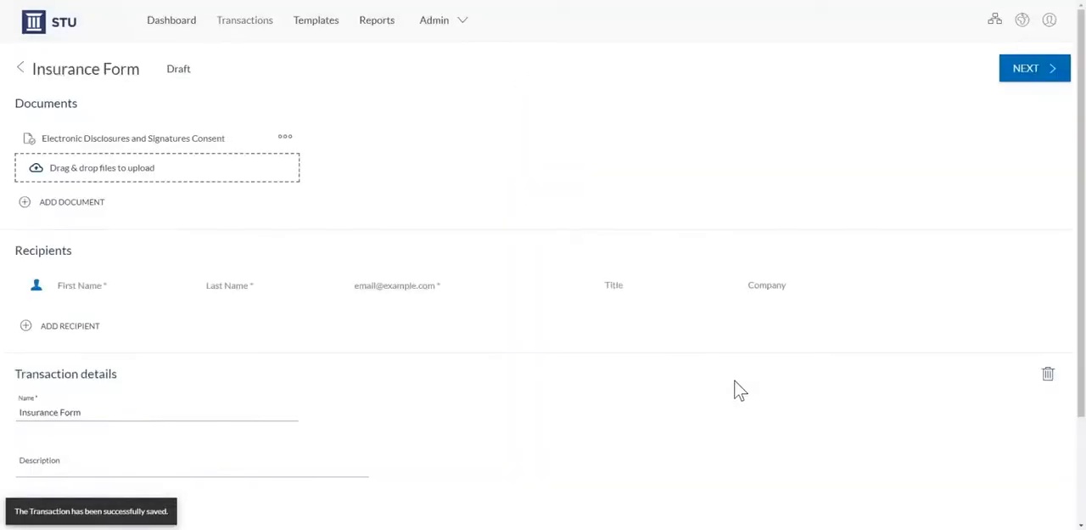
mouse_move(465, 316)
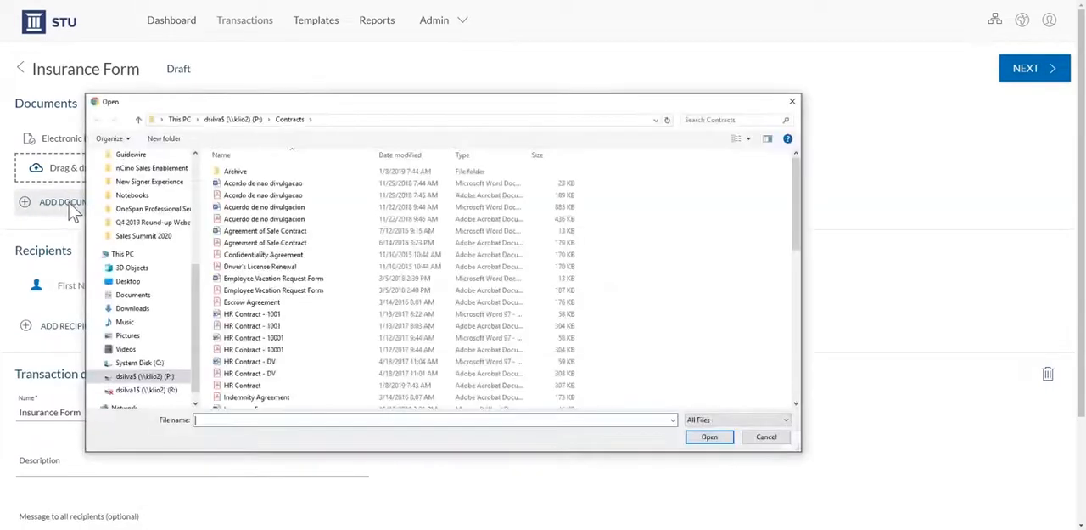
scroll("down", 3)
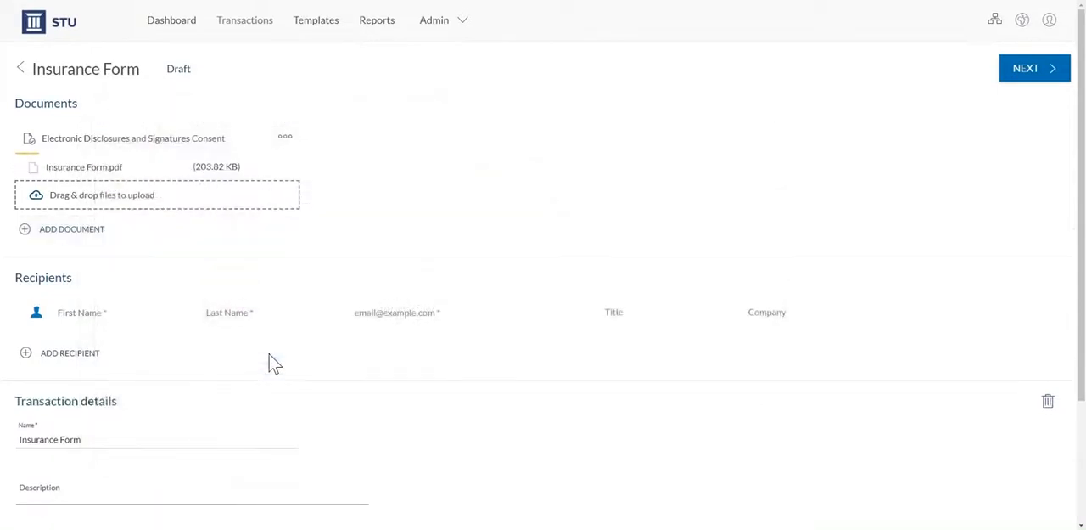
left_click(125, 314)
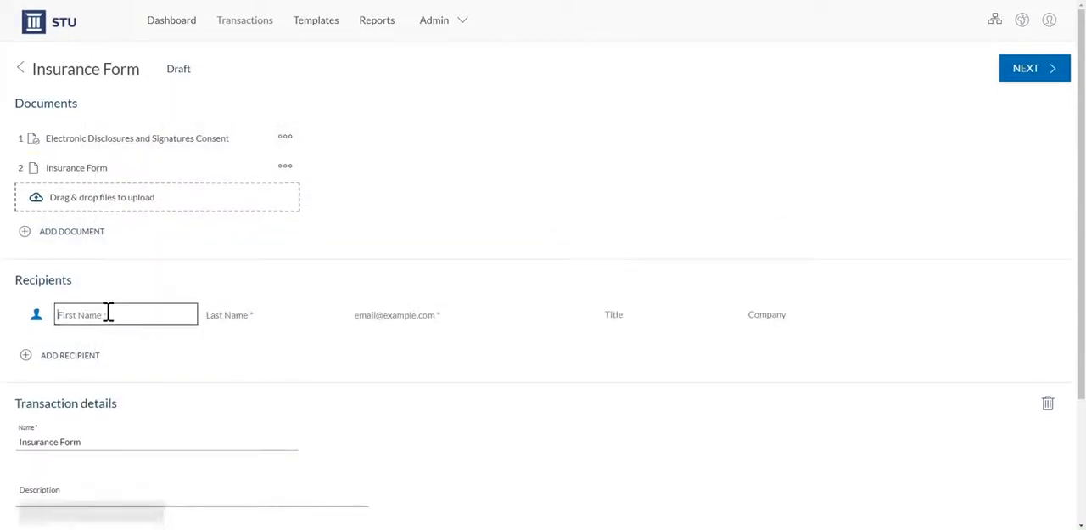
left_click(126, 314)
type("Robert")
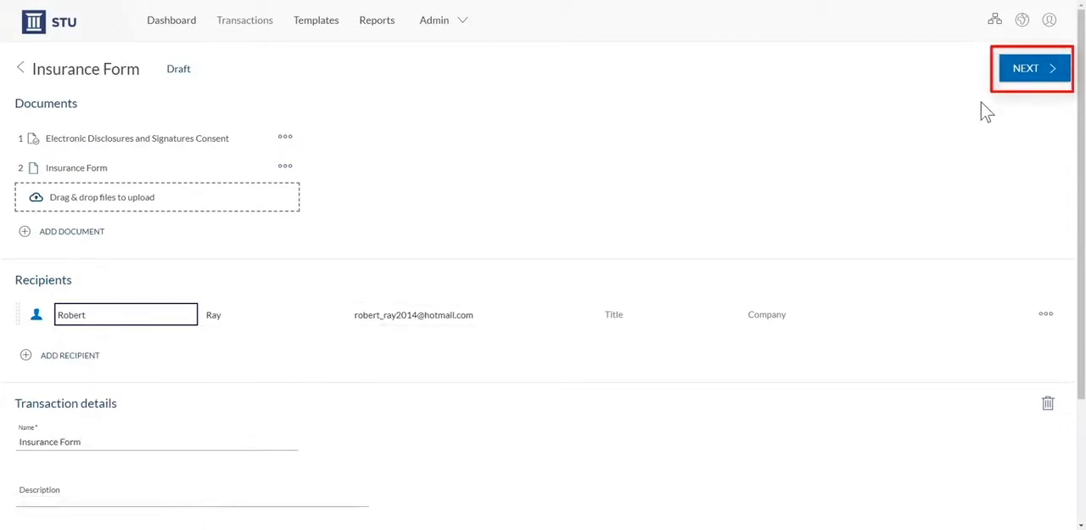
left_click(1032, 68)
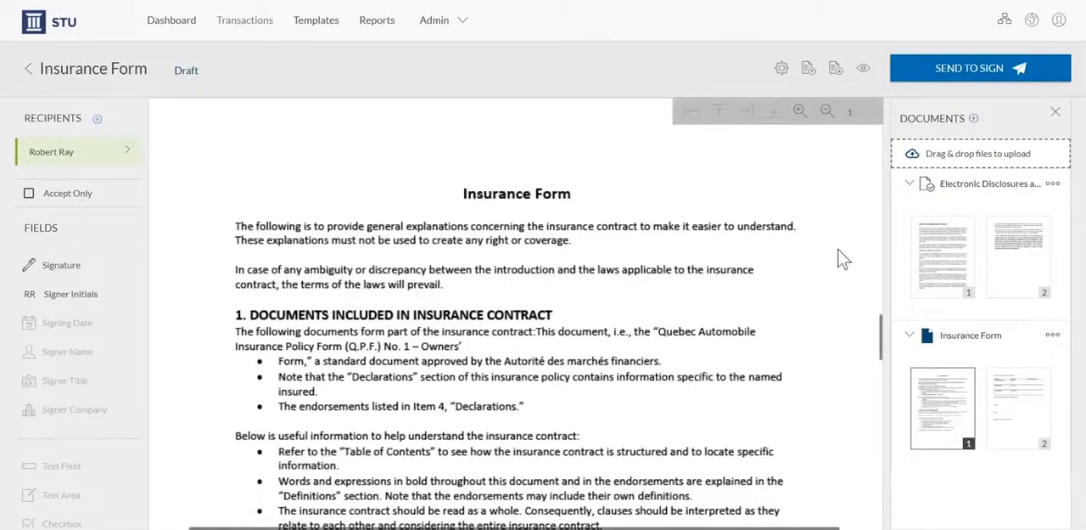
scroll("down", 3)
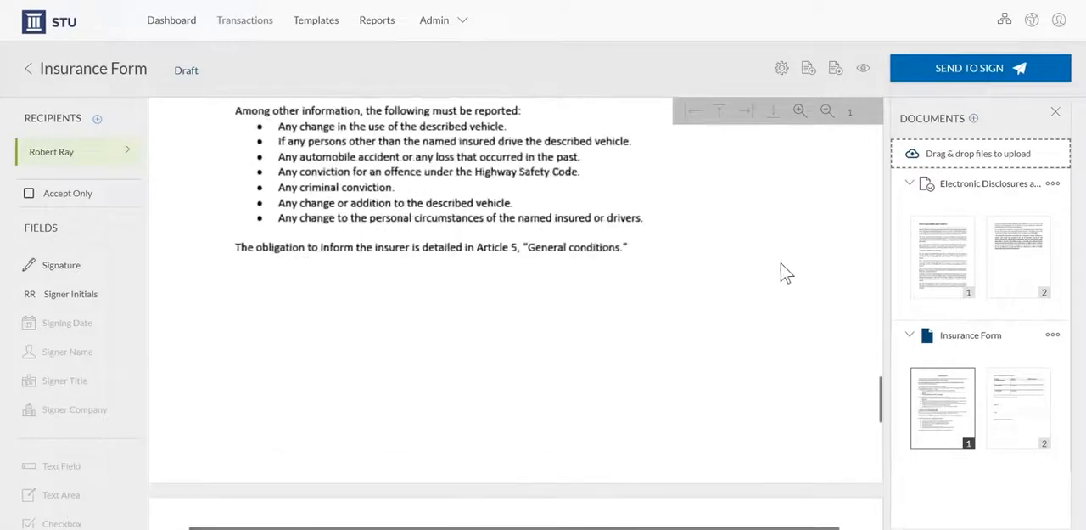
left_click(1018, 407)
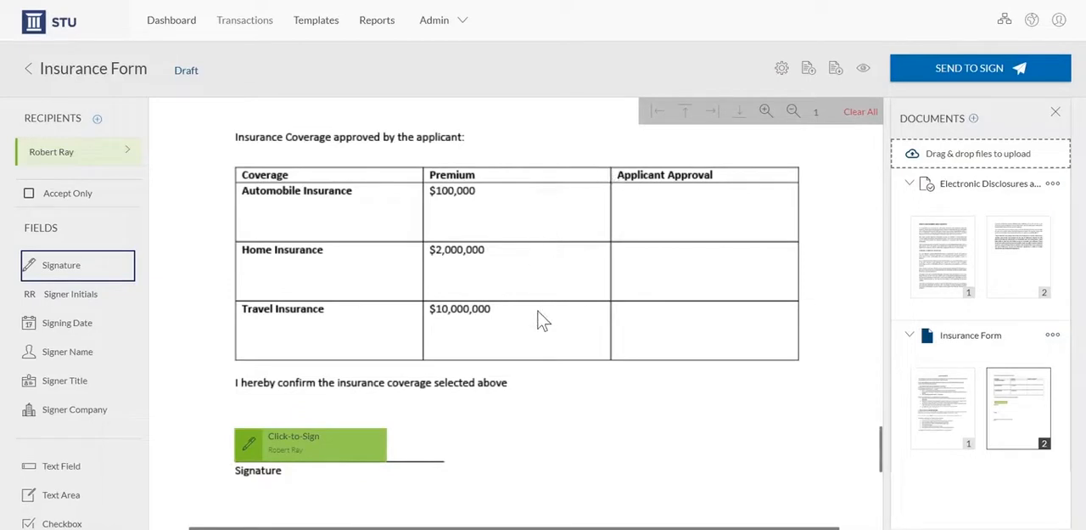
mouse_move(626, 383)
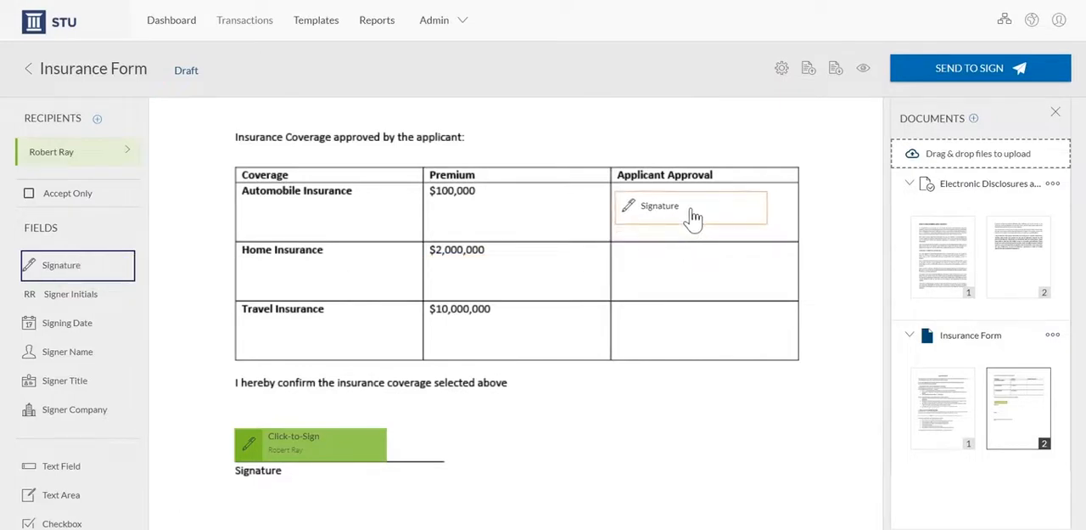
Add an optional signature field in the Automobile Insurance approval cell and send the transaction
left_click(689, 208)
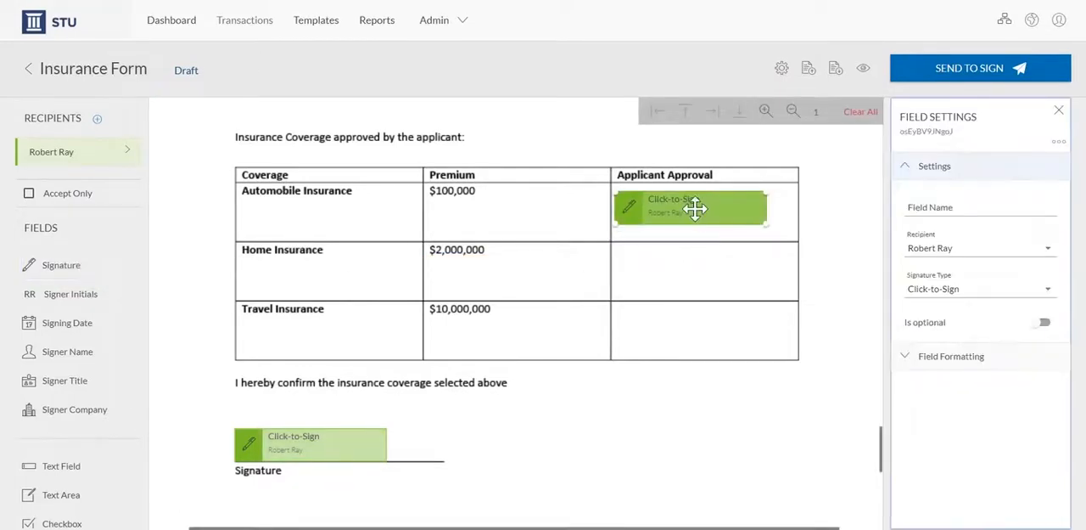
mouse_move(1001, 331)
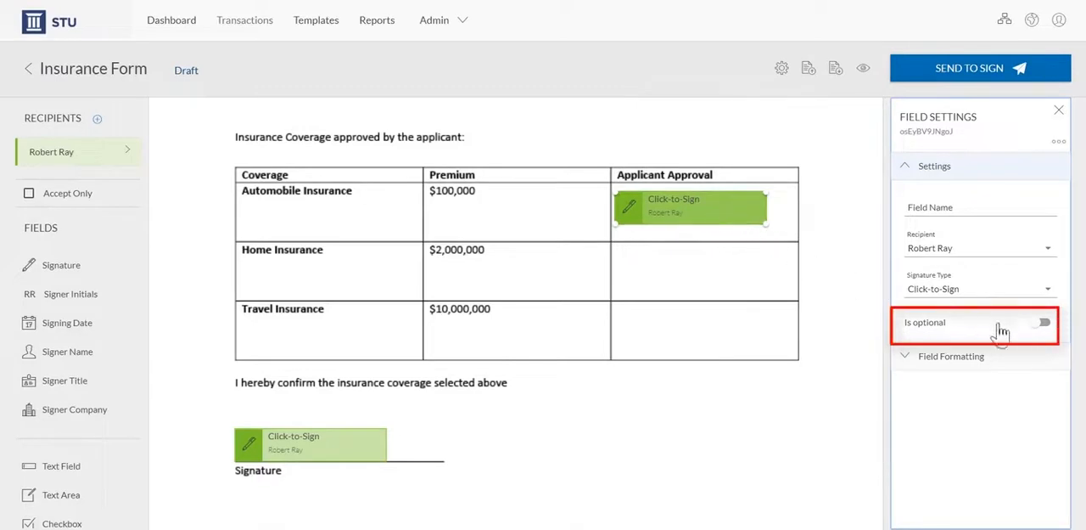
left_click(1045, 323)
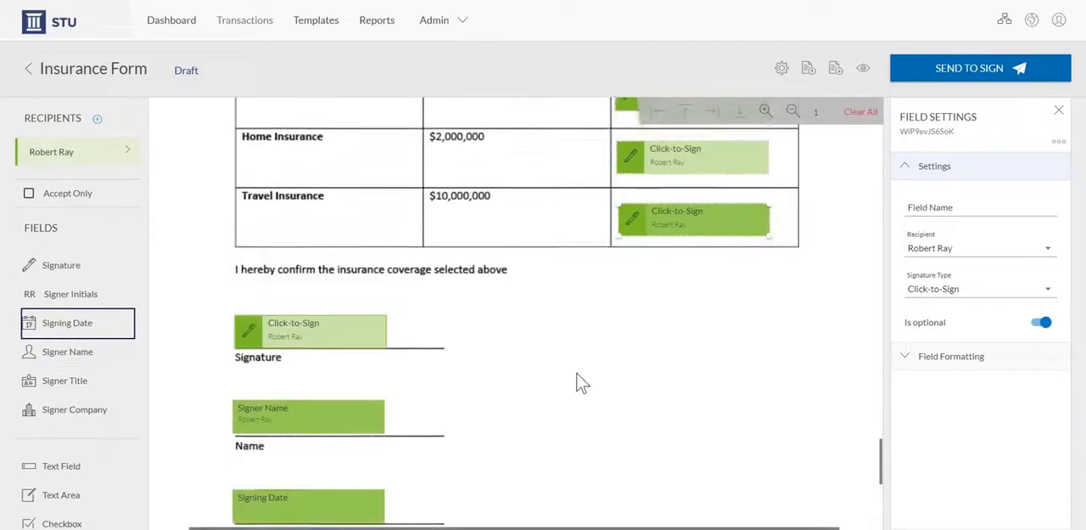
left_click(979, 68)
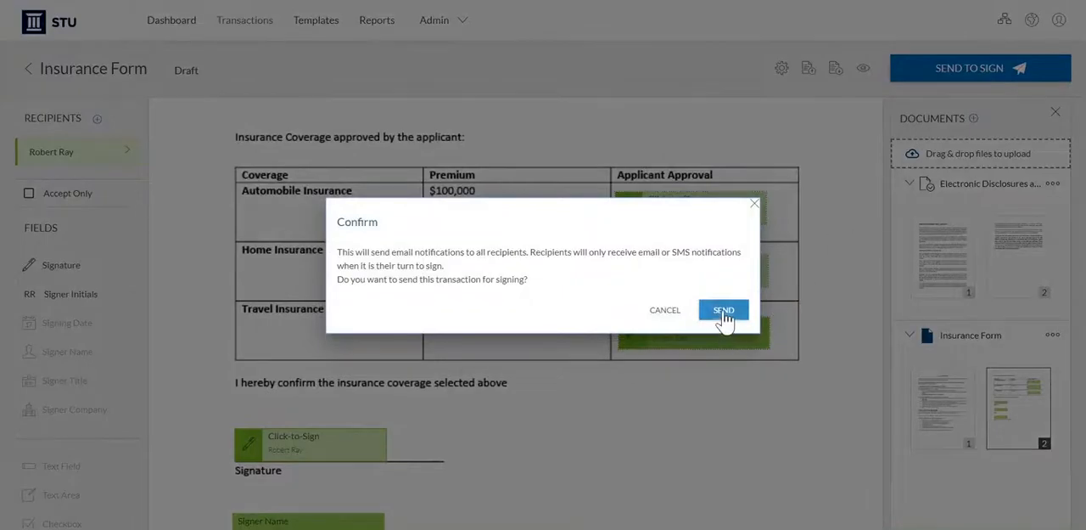
Confirm sending to recipients and accept the eSign disclosure to begin signing
left_click(723, 309)
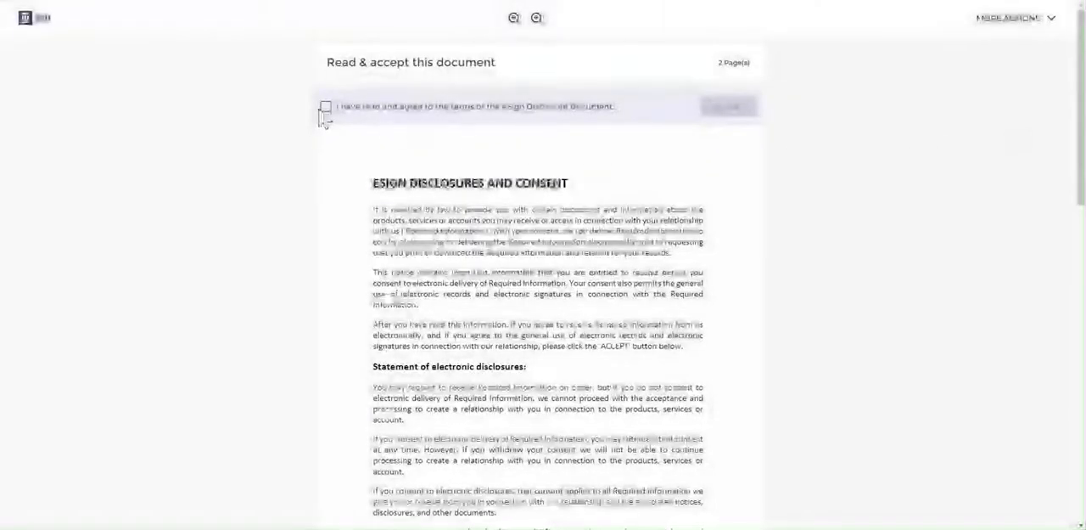
left_click(326, 105)
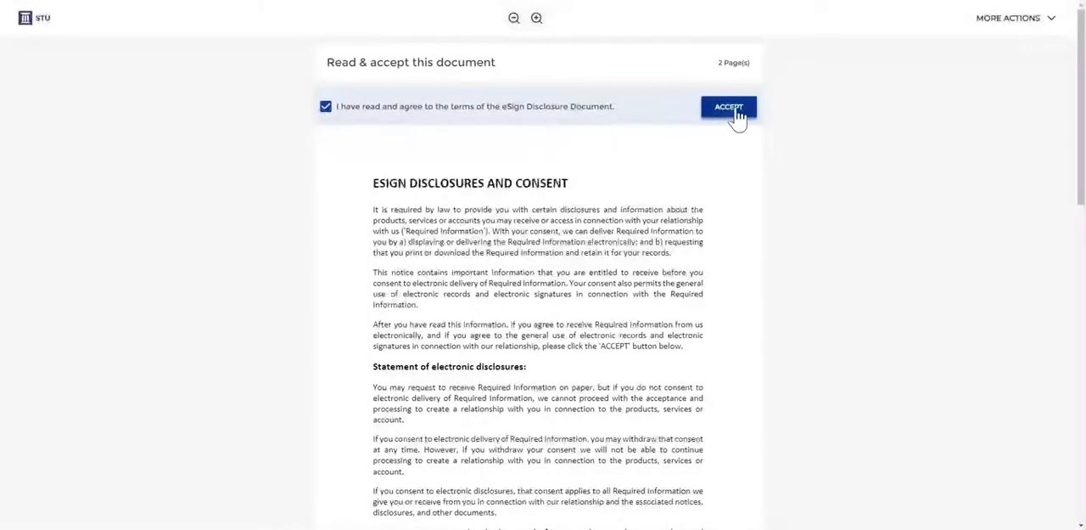
left_click(728, 106)
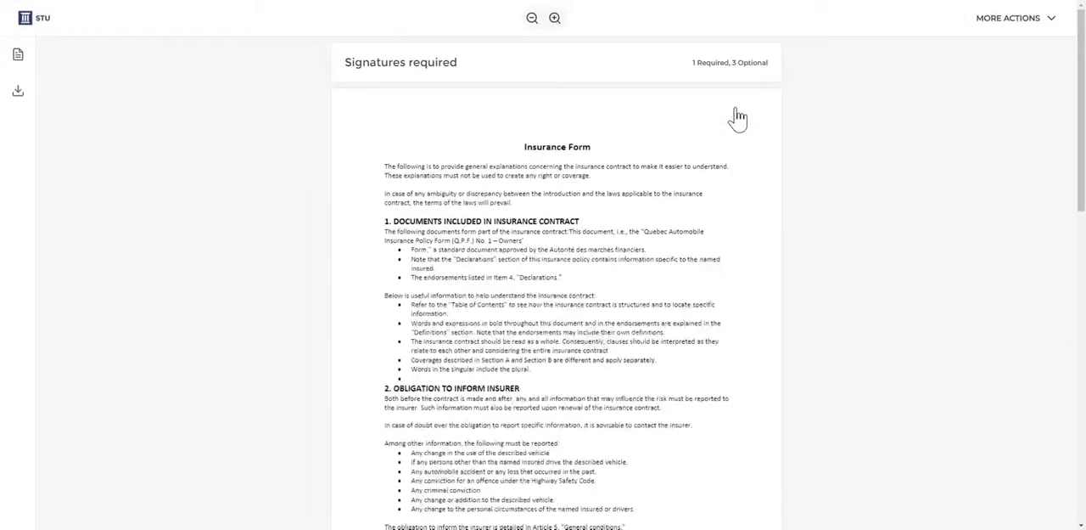
scroll("down", 3)
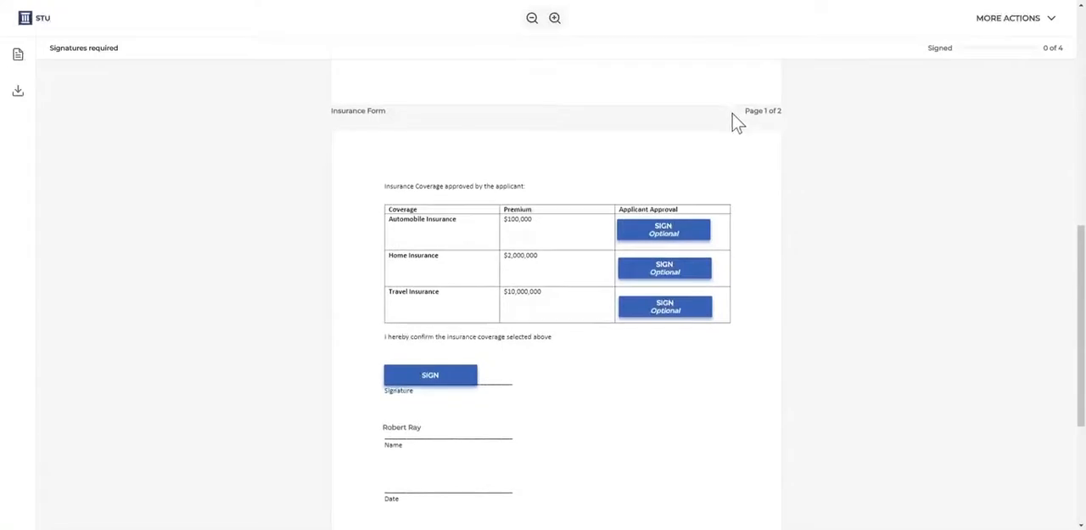
left_click(663, 231)
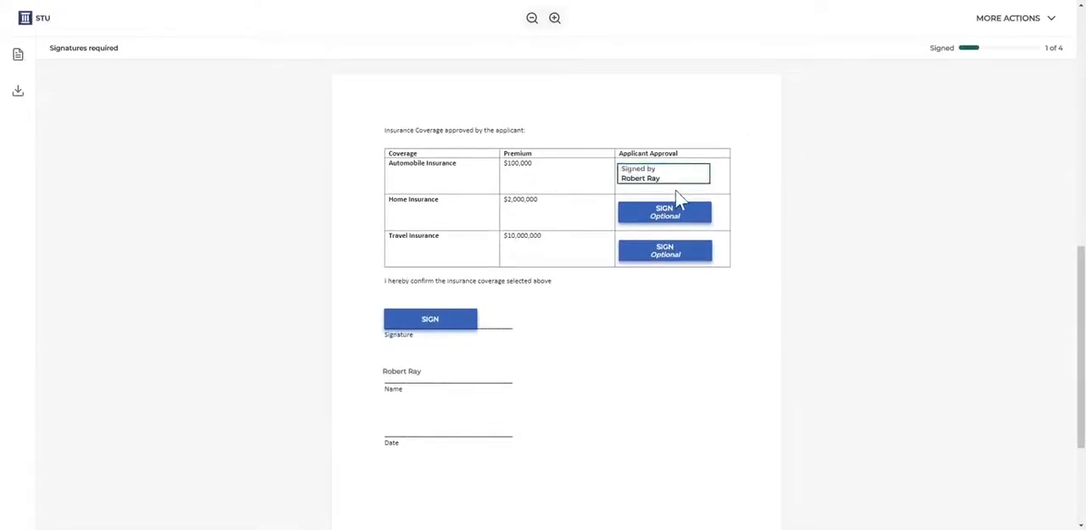
left_click(665, 250)
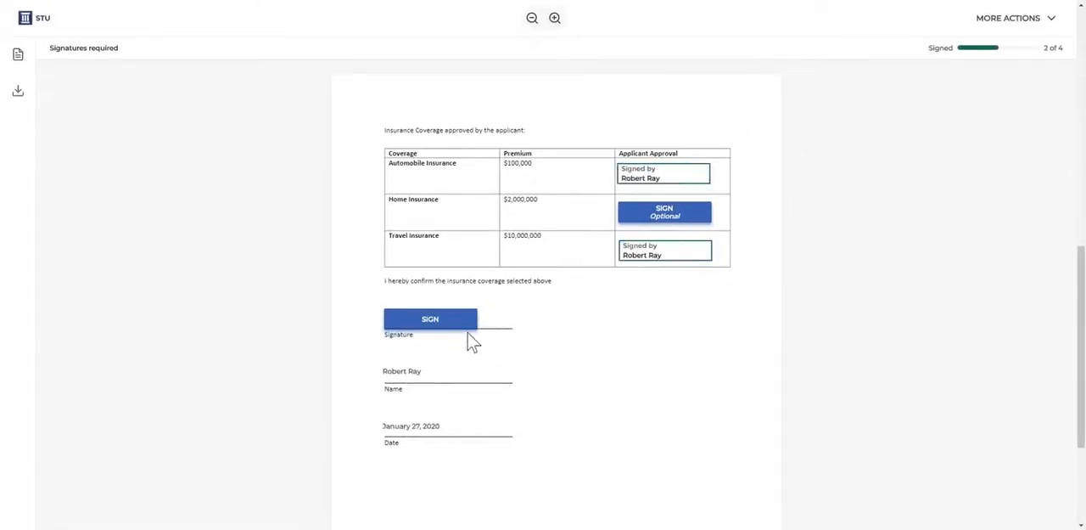
left_click(430, 319)
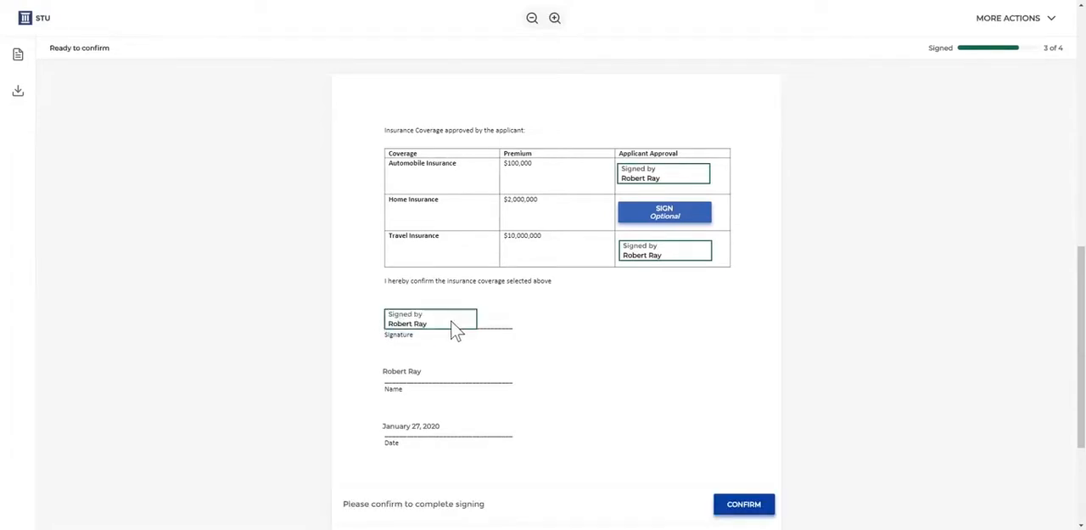
mouse_move(472, 329)
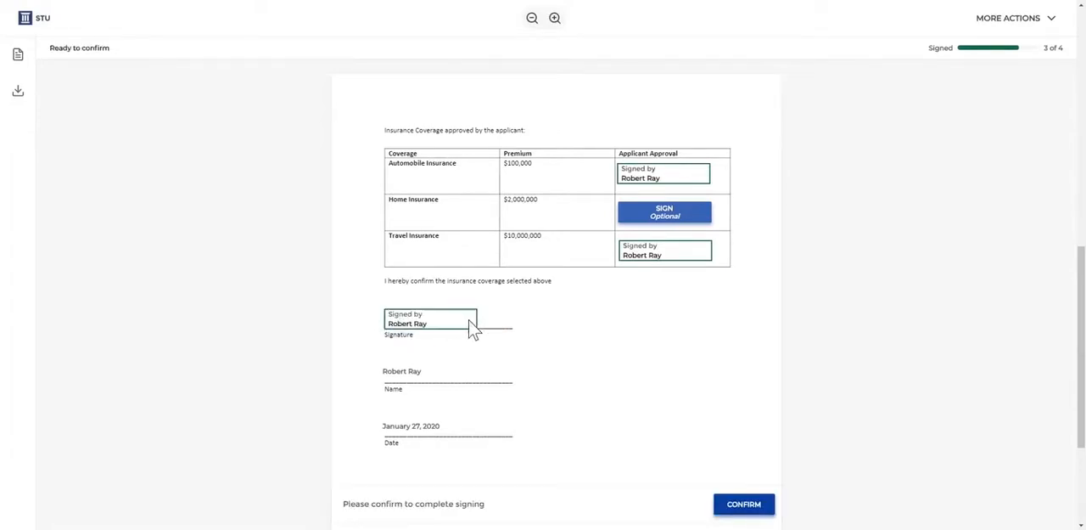
Confirm signing and proceed despite the unsigned optional signature to complete the form
left_click(744, 502)
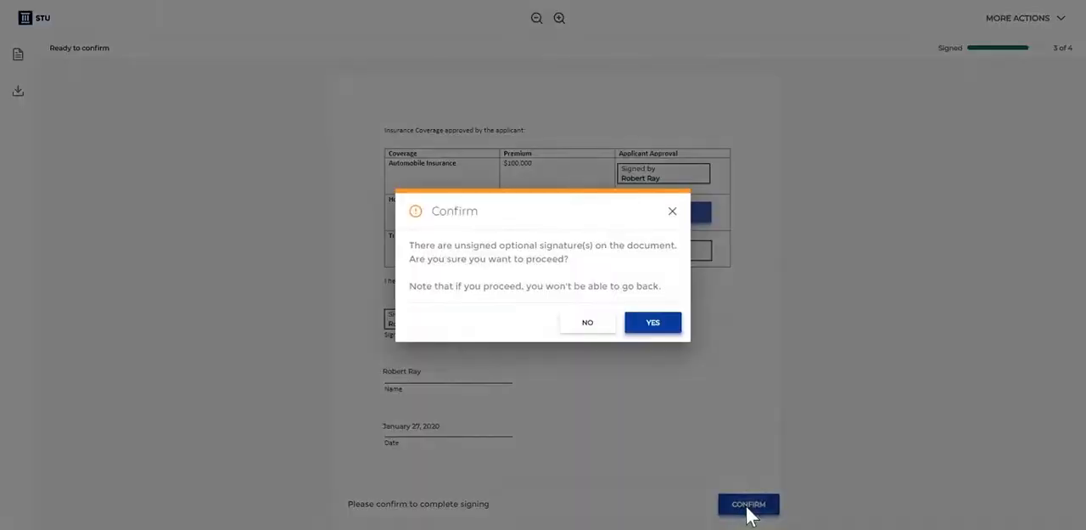
left_click(652, 321)
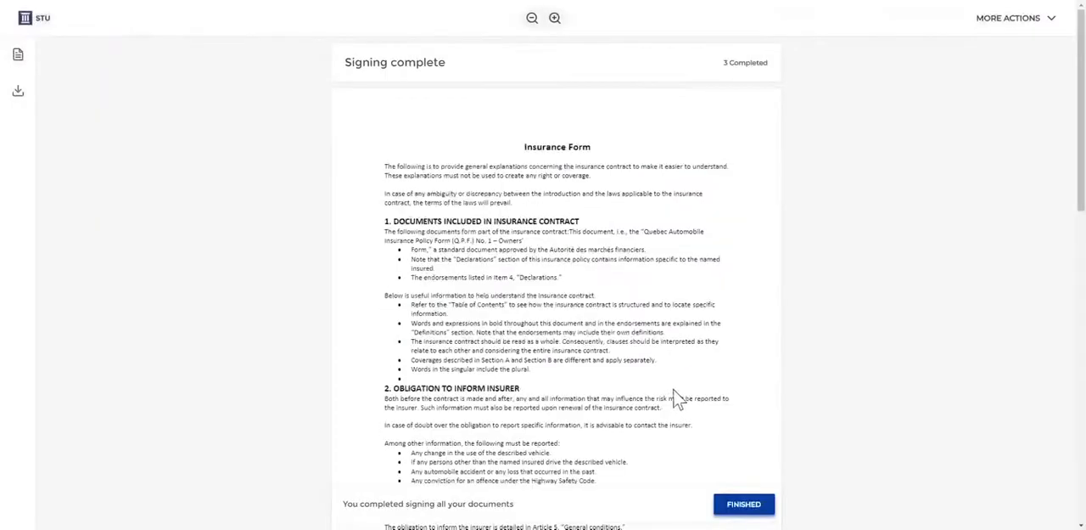